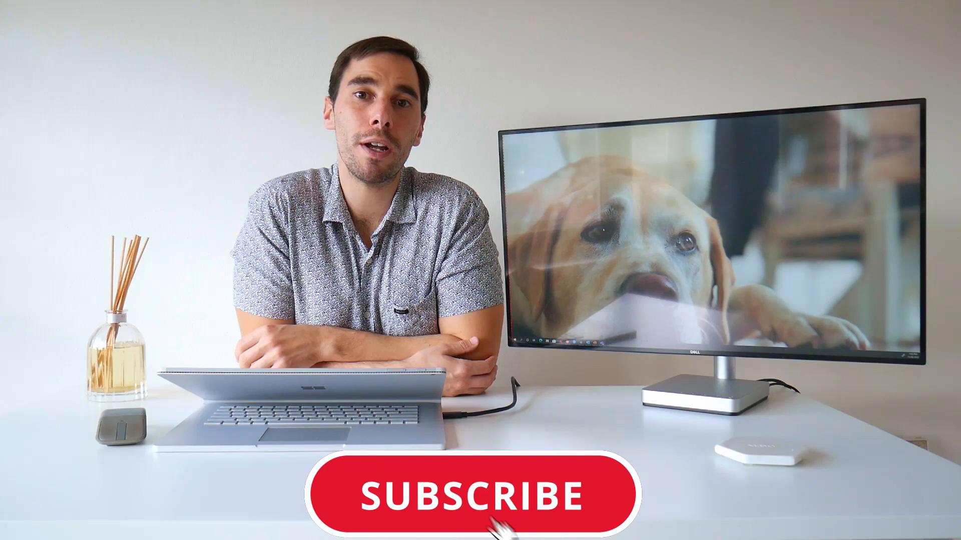
Open Teams on the Sales and Marketing team's General channel
left_click(480, 507)
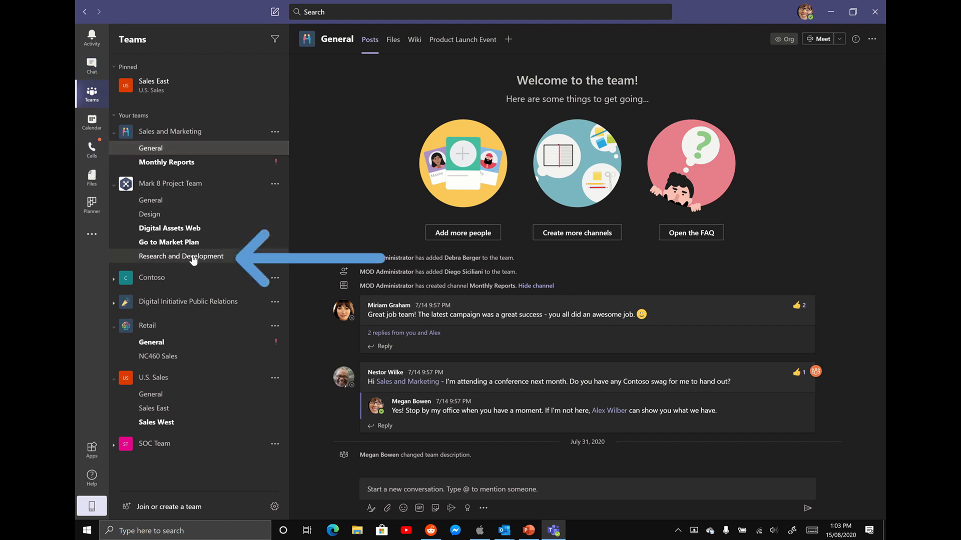
Open the Mark 8 Project Team's Research and Development channel
left_click(181, 256)
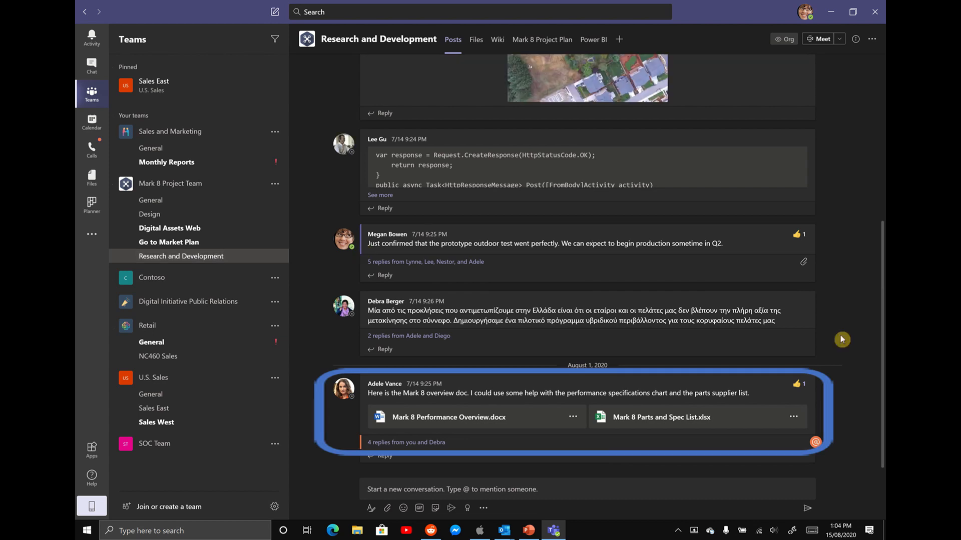
mouse_move(513, 397)
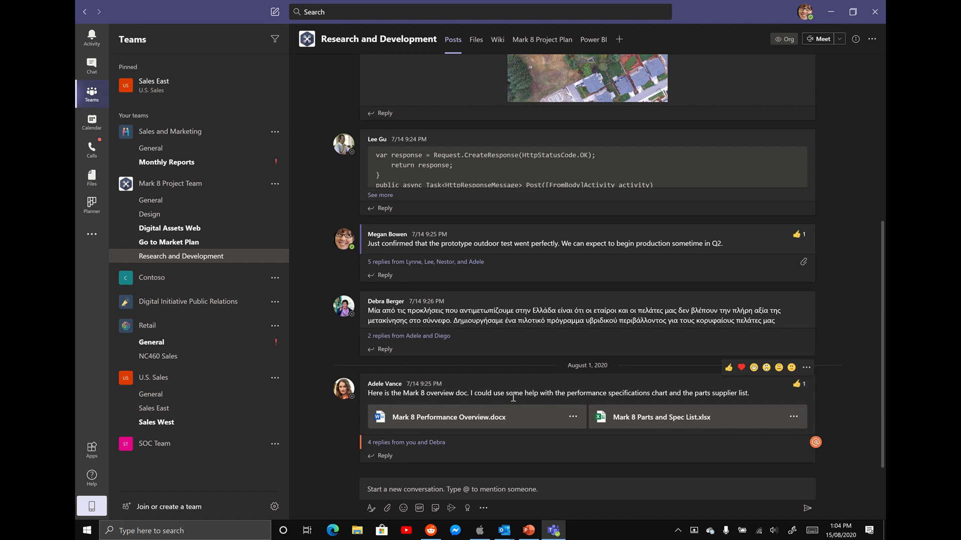
mouse_move(577, 389)
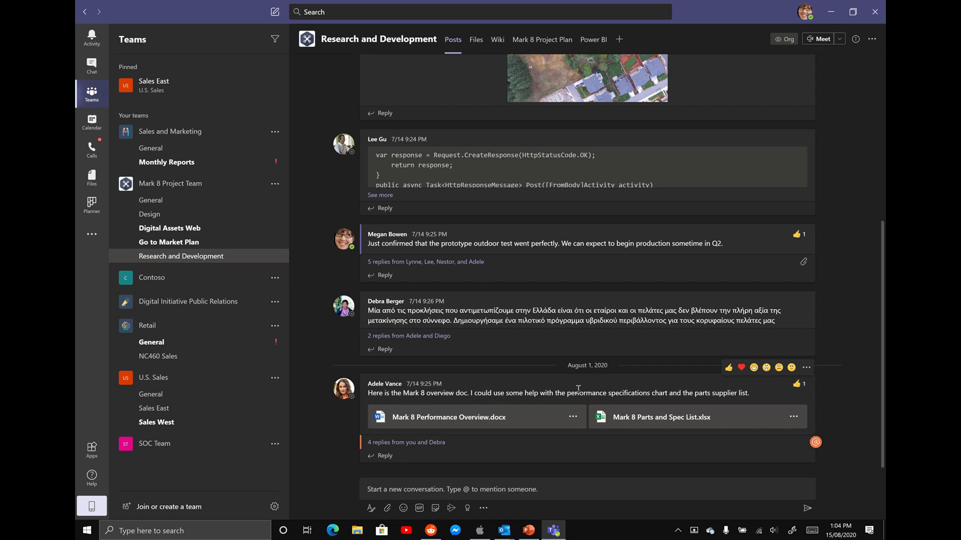
mouse_move(541, 390)
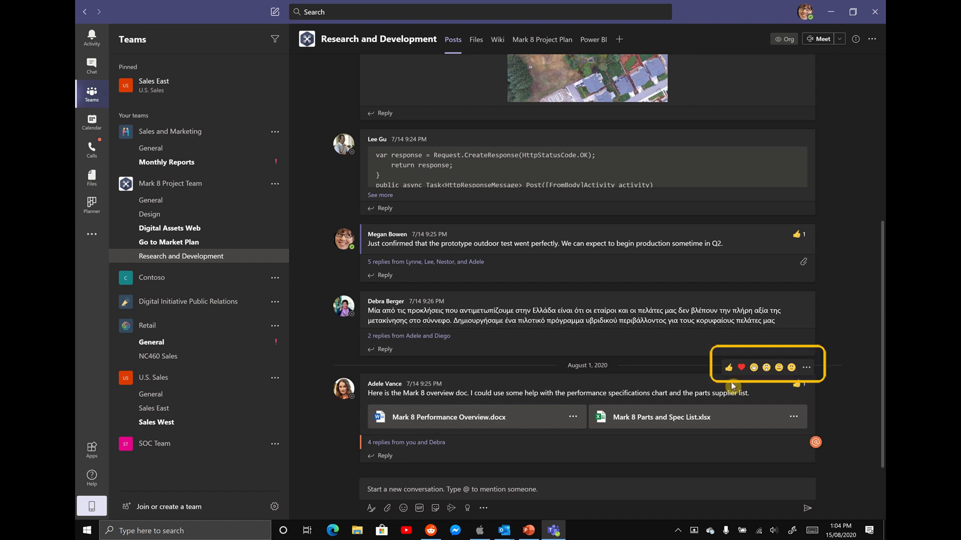
mouse_move(753, 379)
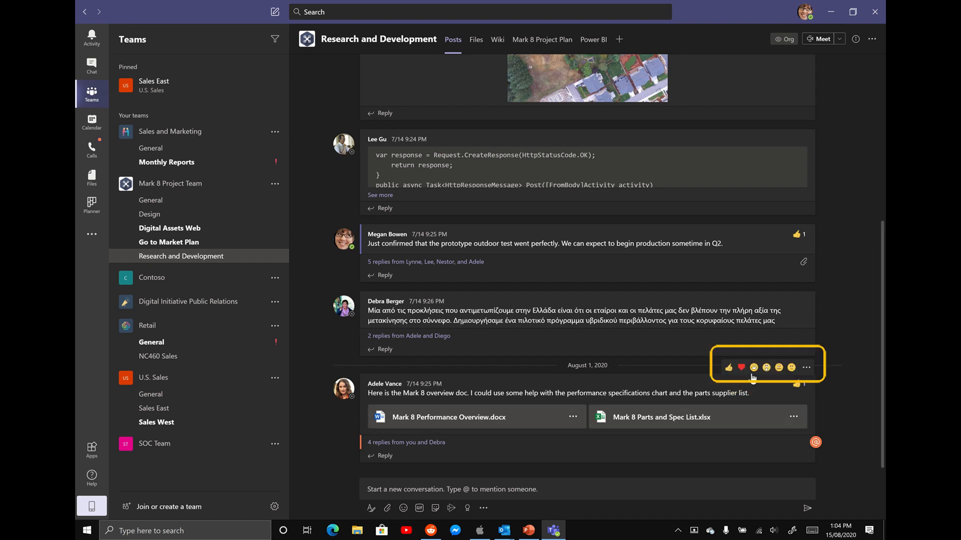
mouse_move(753, 367)
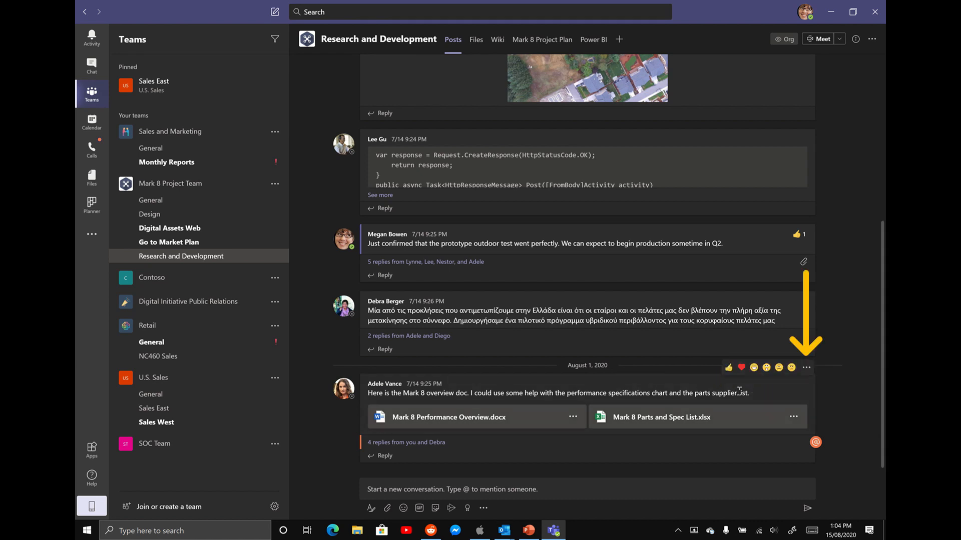
mouse_move(806, 368)
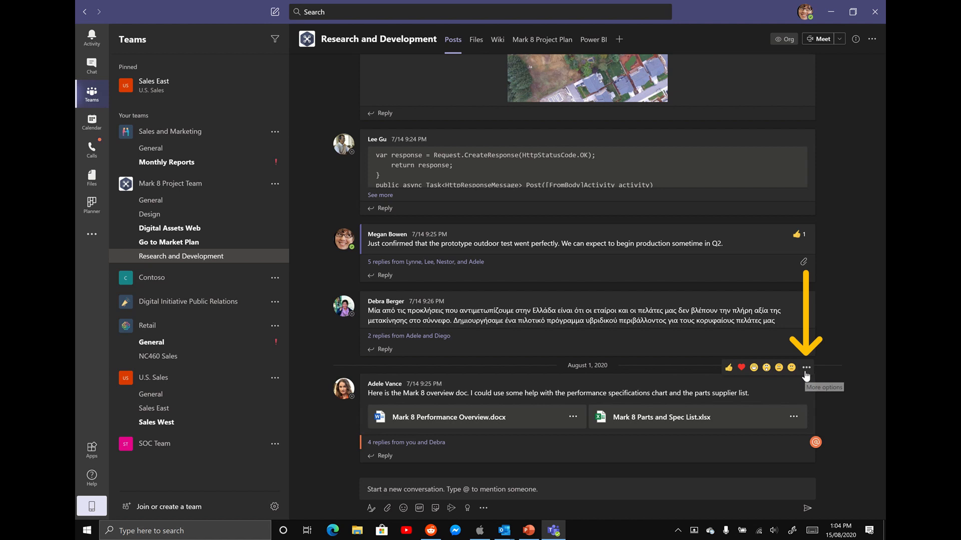
Save Adele Vance's Mark 8 overview message via its More options menu
left_click(806, 368)
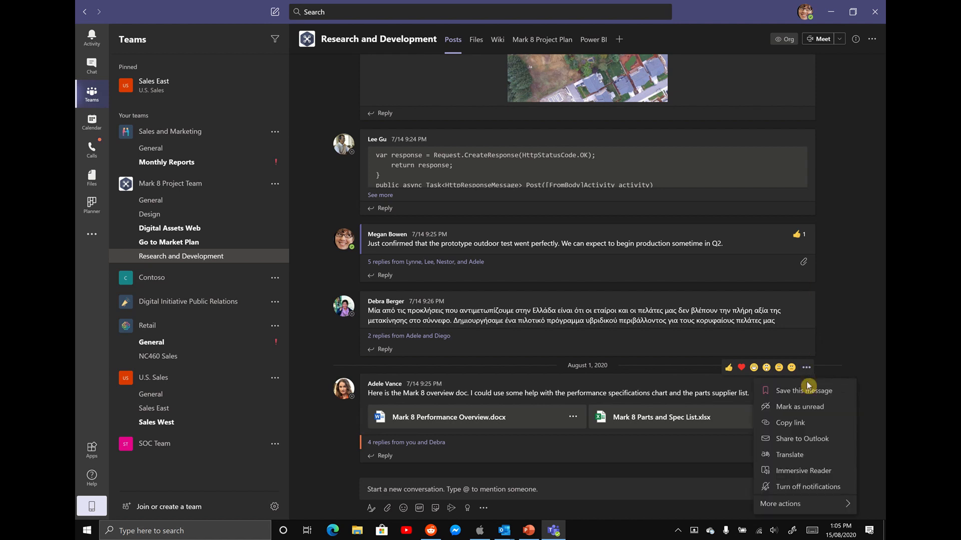
mouse_move(799, 407)
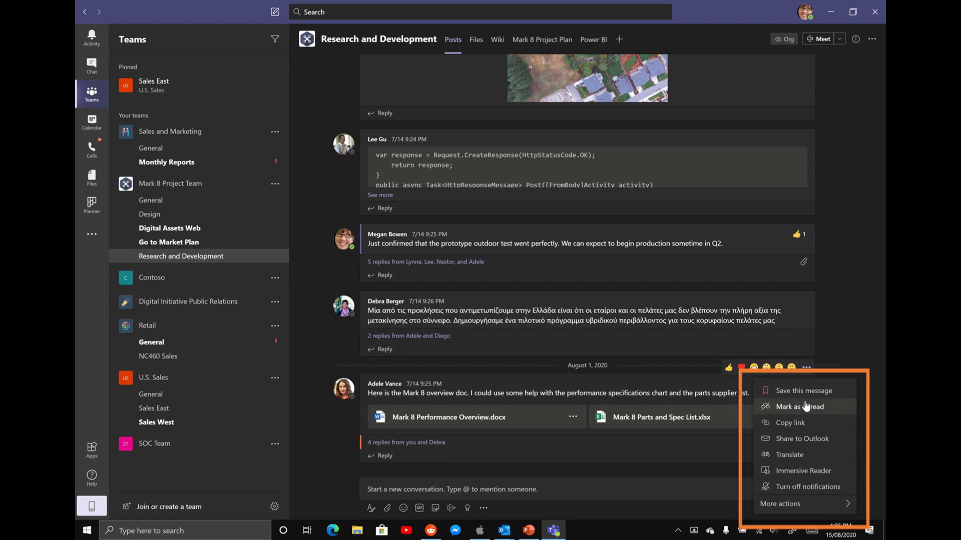
mouse_move(797, 423)
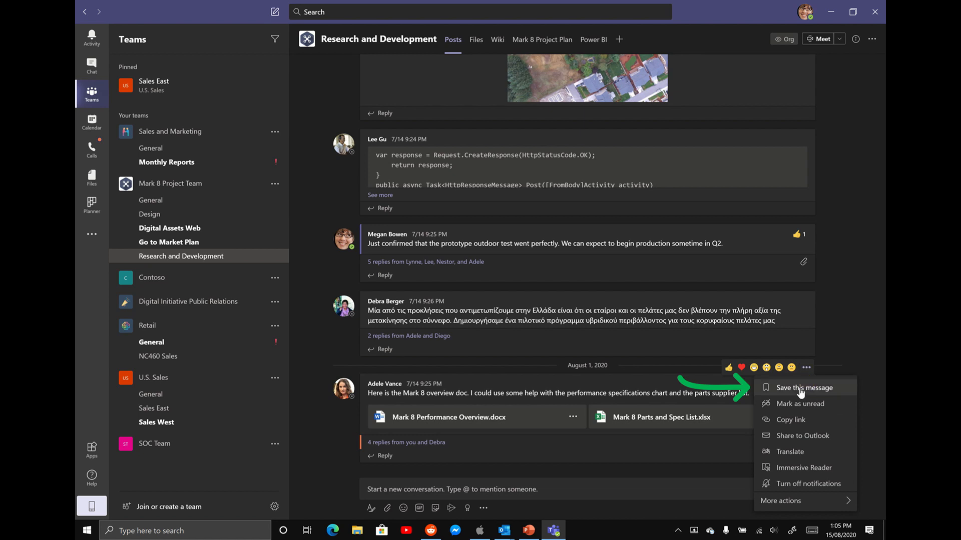
left_click(803, 387)
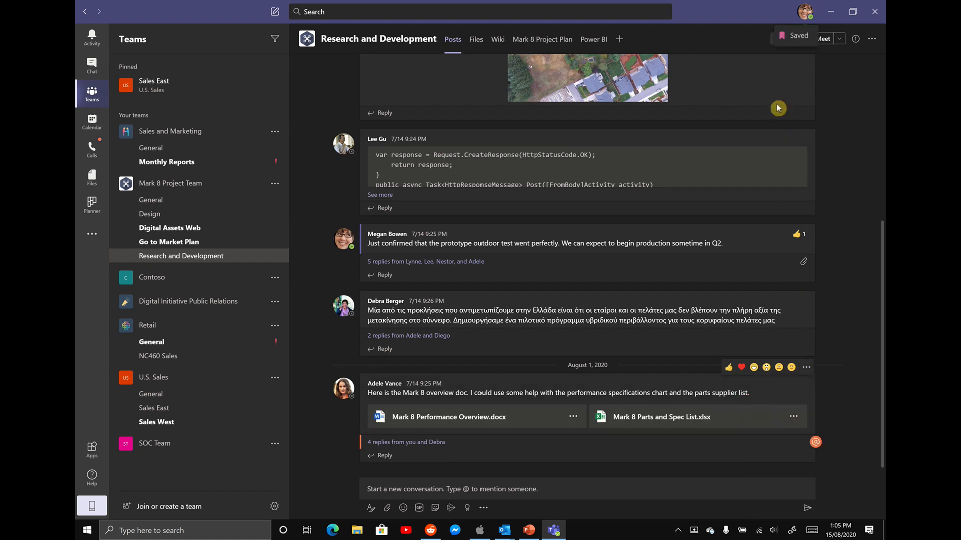
mouse_move(787, 49)
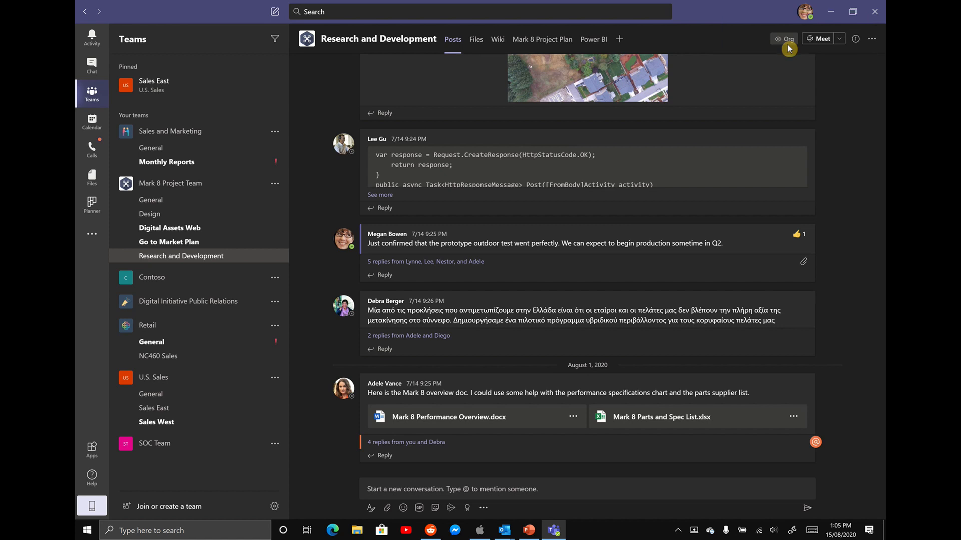
Open Alex Wilber's pinned chat with the Contoso NextGen Camera review request
left_click(91, 64)
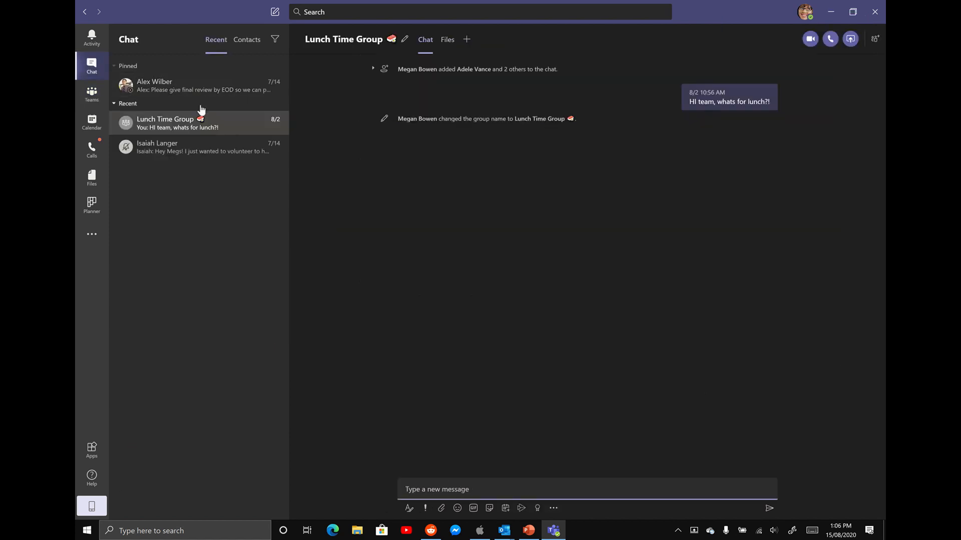
mouse_move(212, 88)
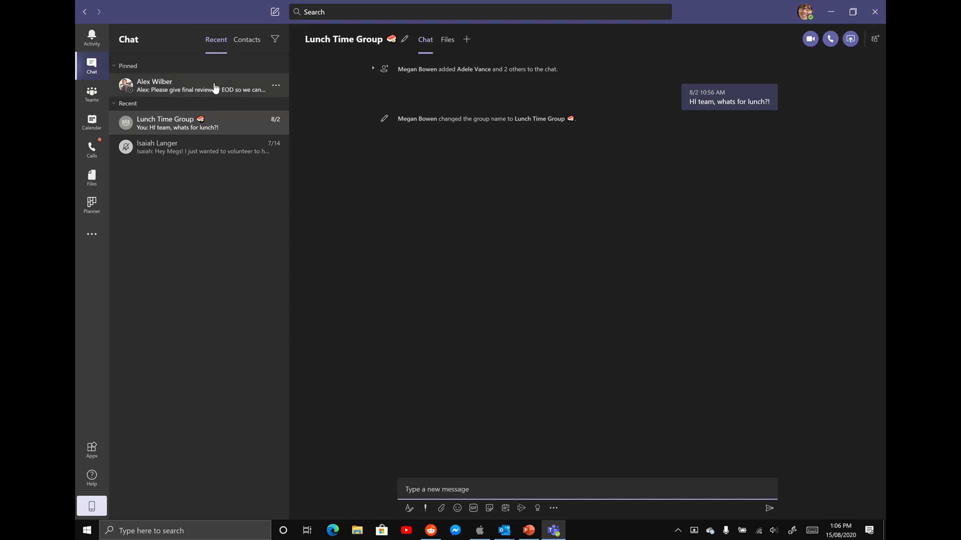
left_click(184, 86)
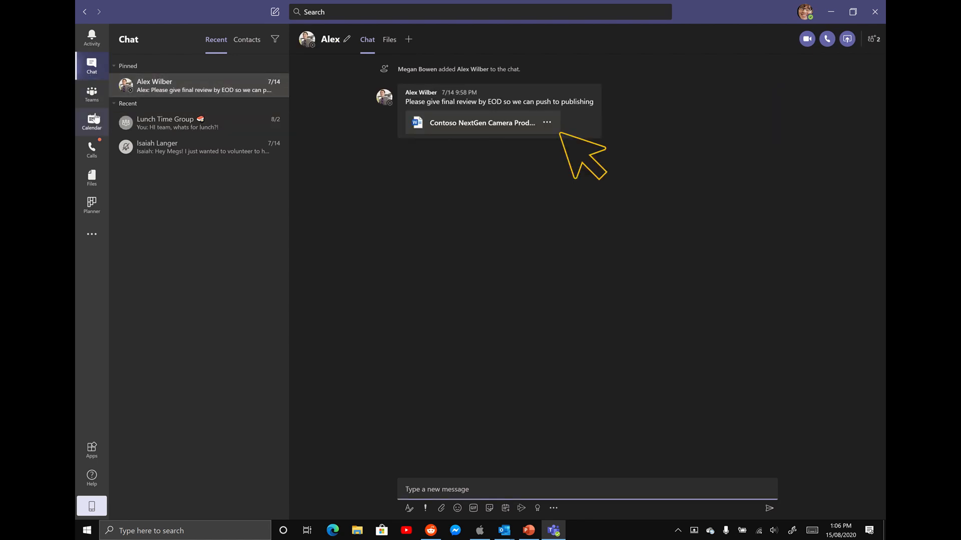